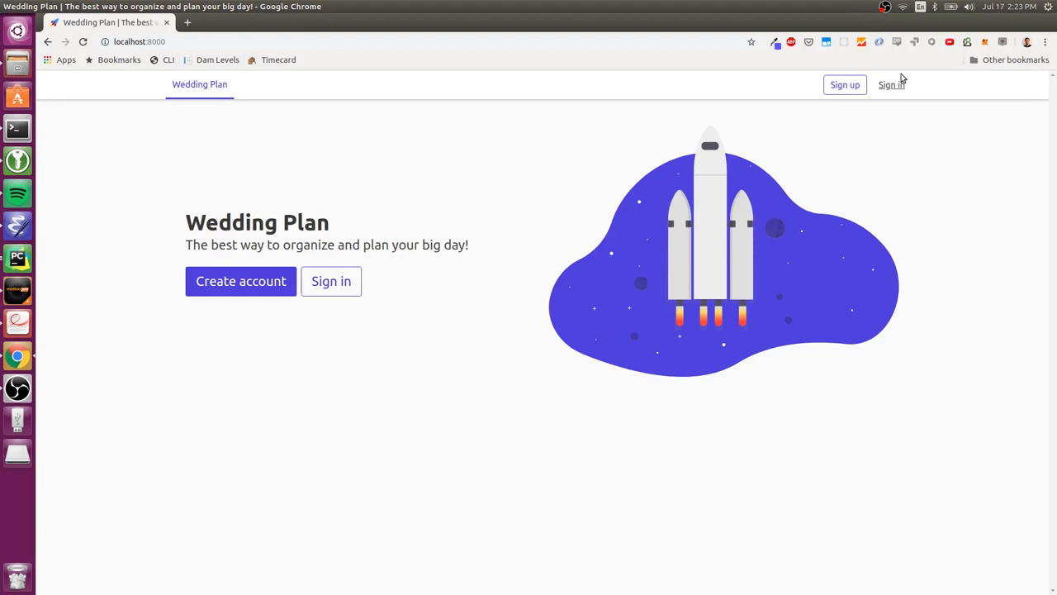
mouse_move(668, 233)
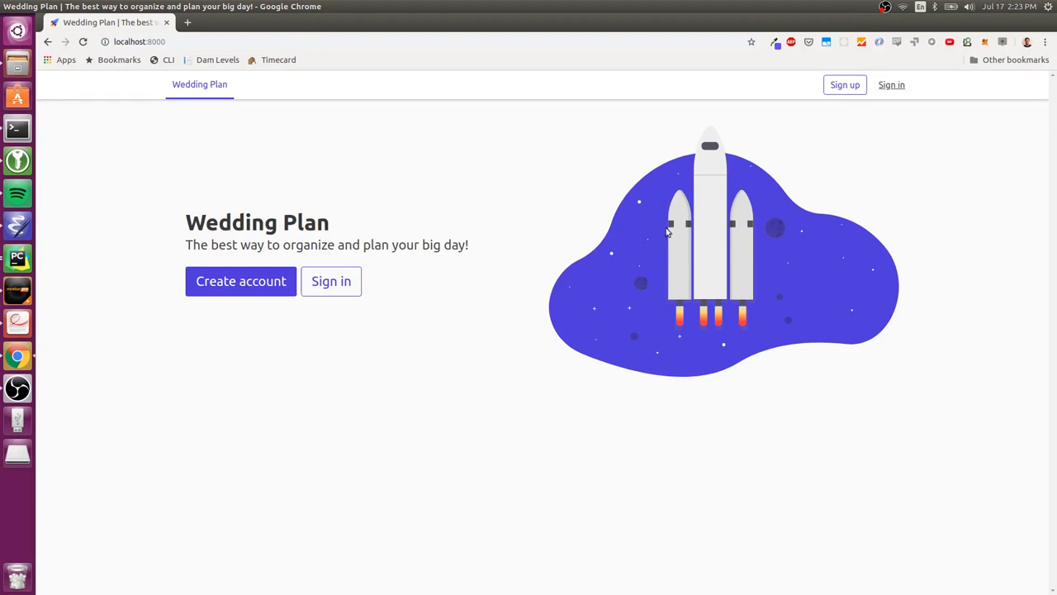
mouse_move(544, 285)
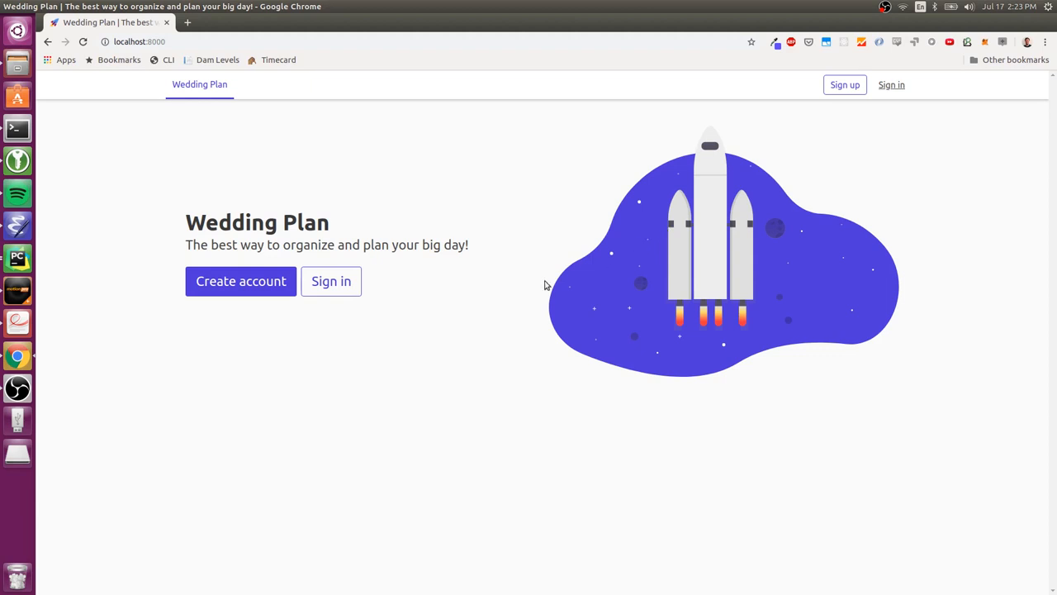
mouse_move(475, 255)
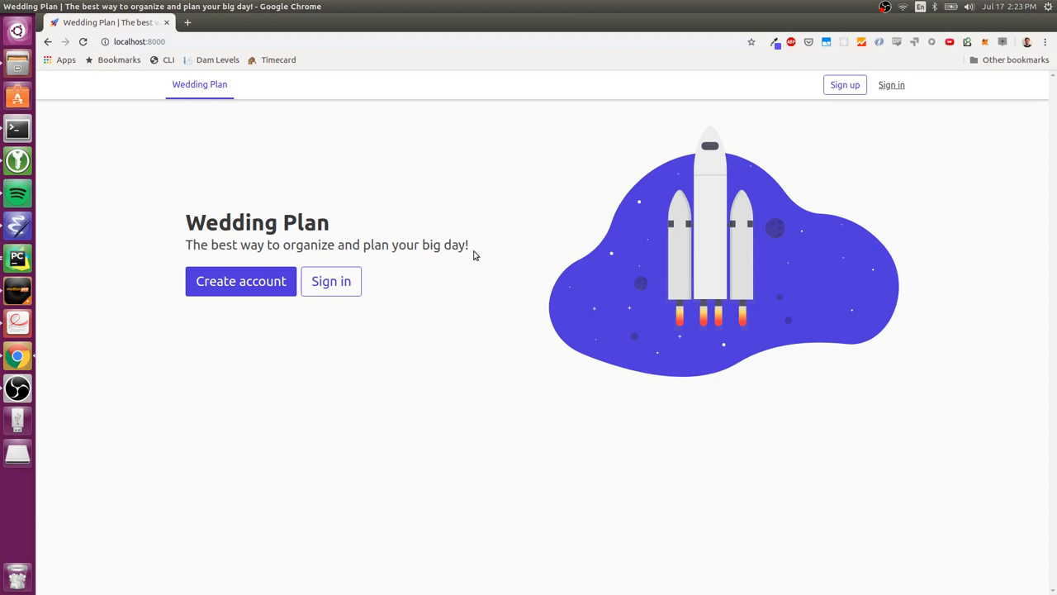
mouse_move(446, 247)
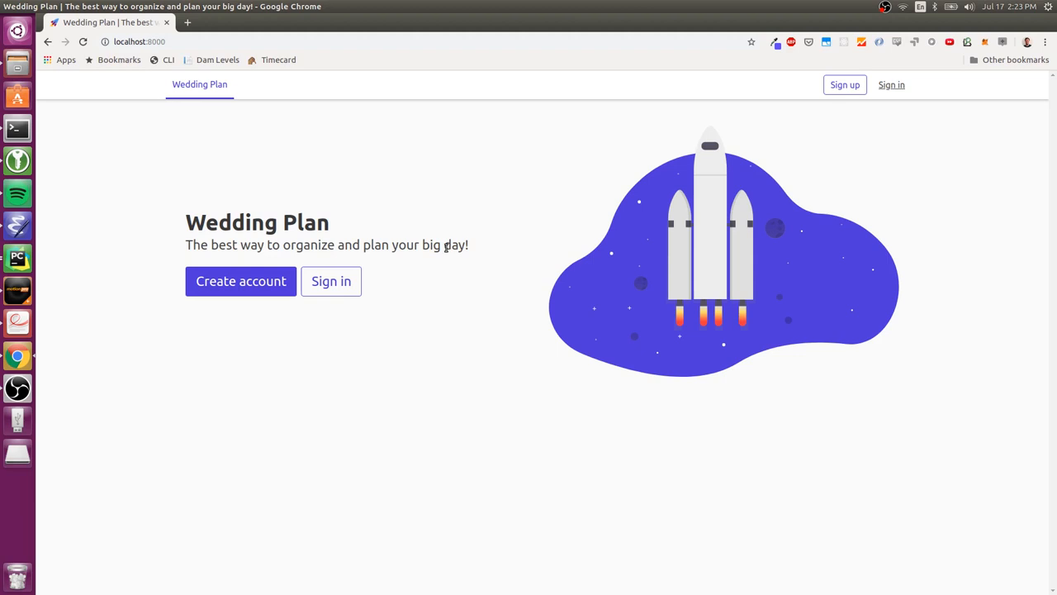
mouse_move(312, 220)
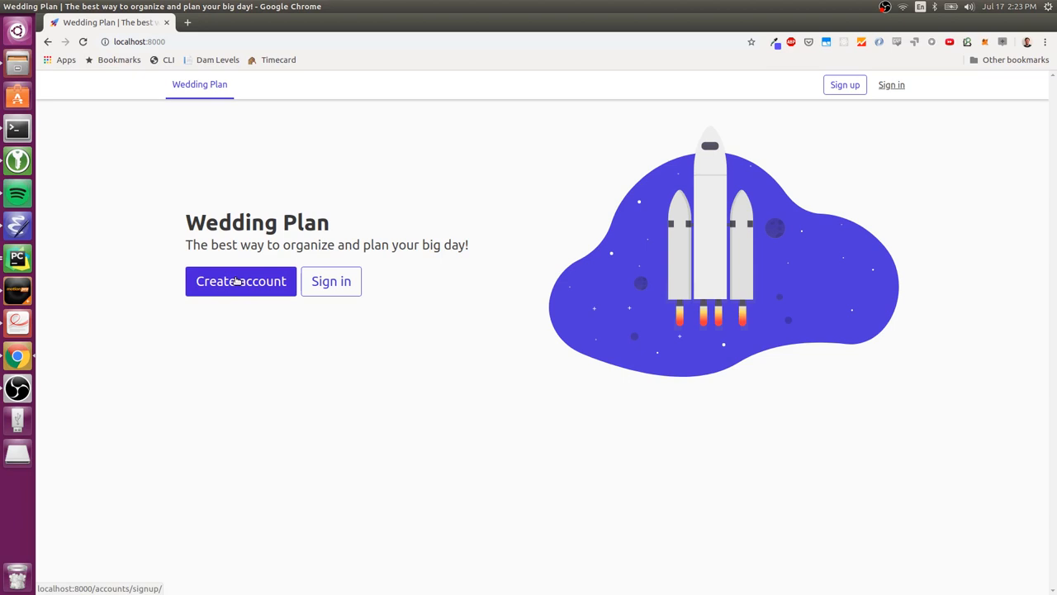
left_click(240, 281)
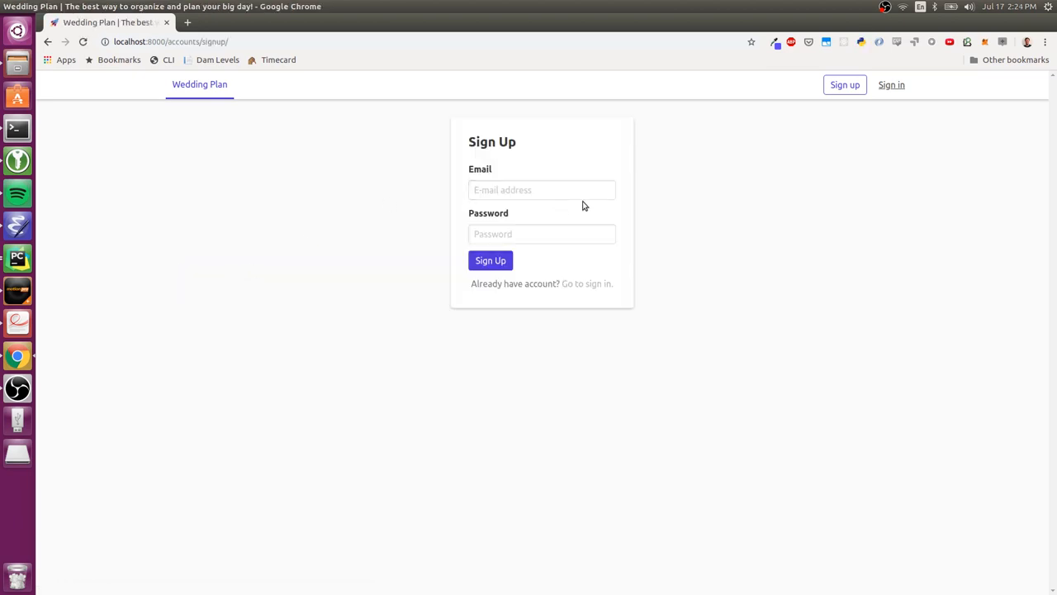
left_click(542, 189)
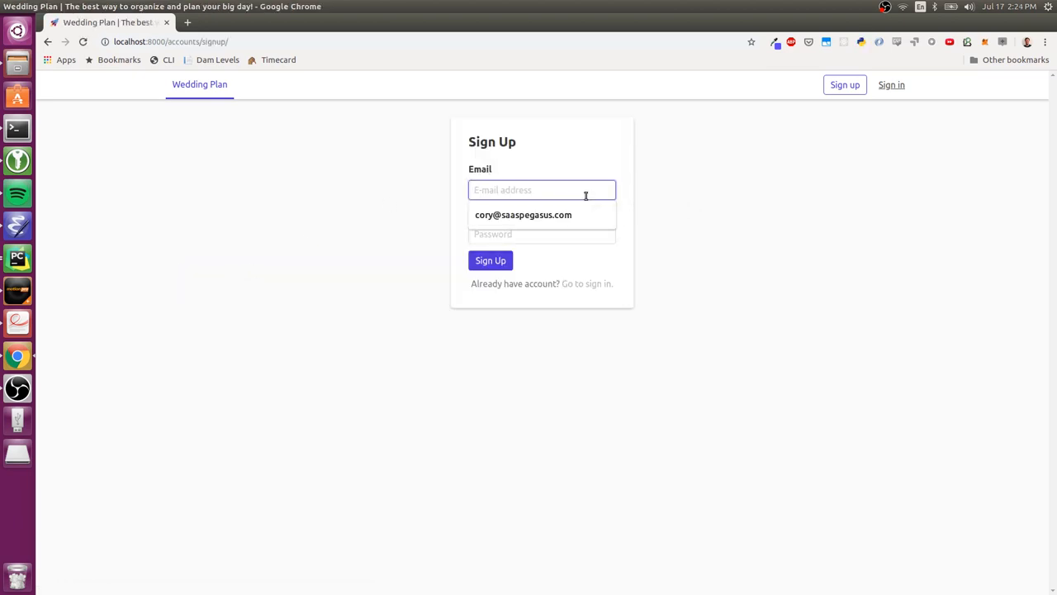
left_click(523, 215)
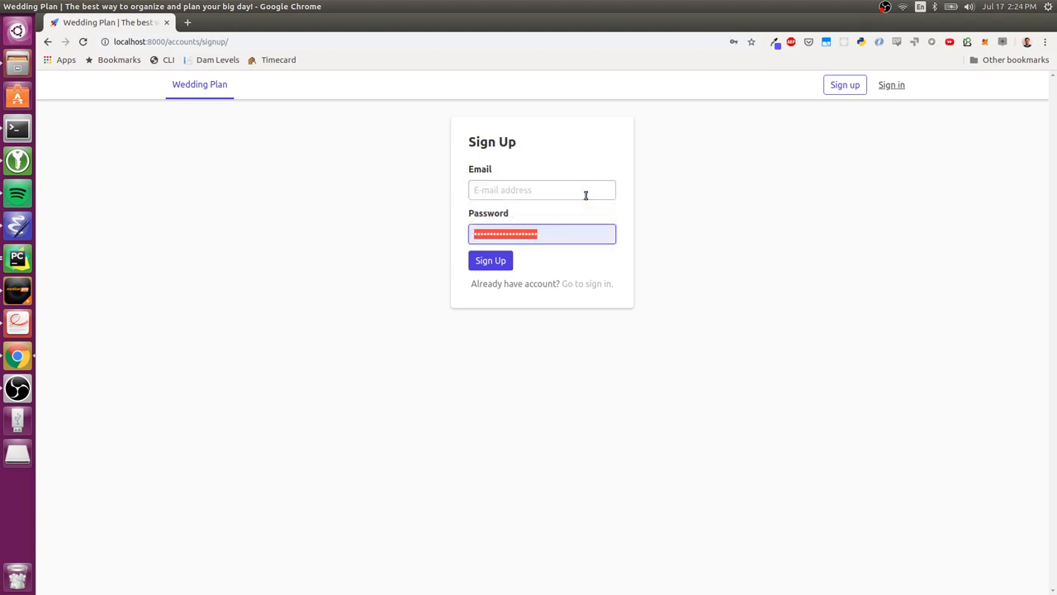
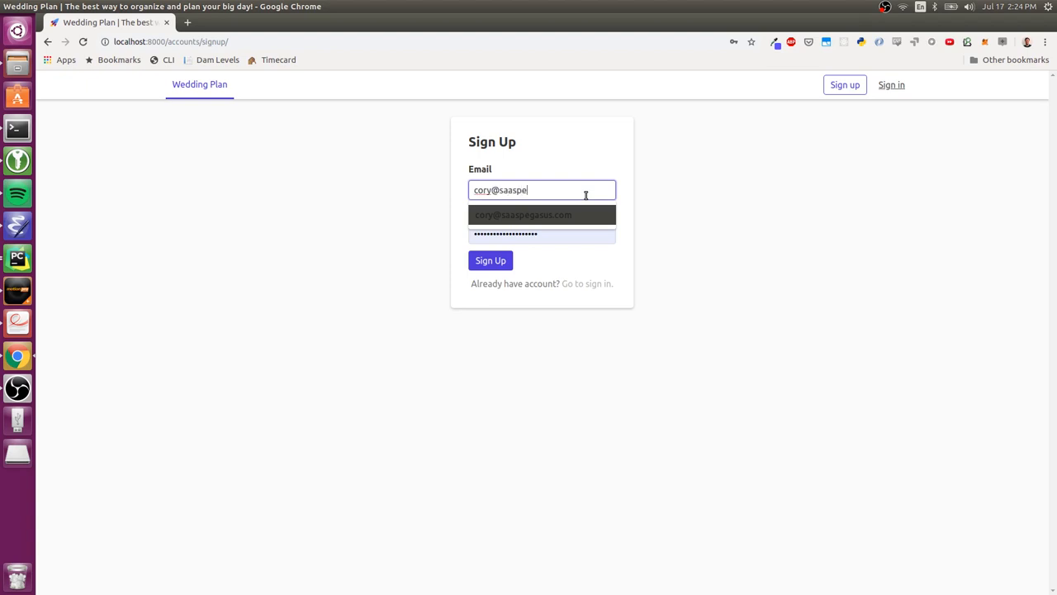
left_click(523, 213)
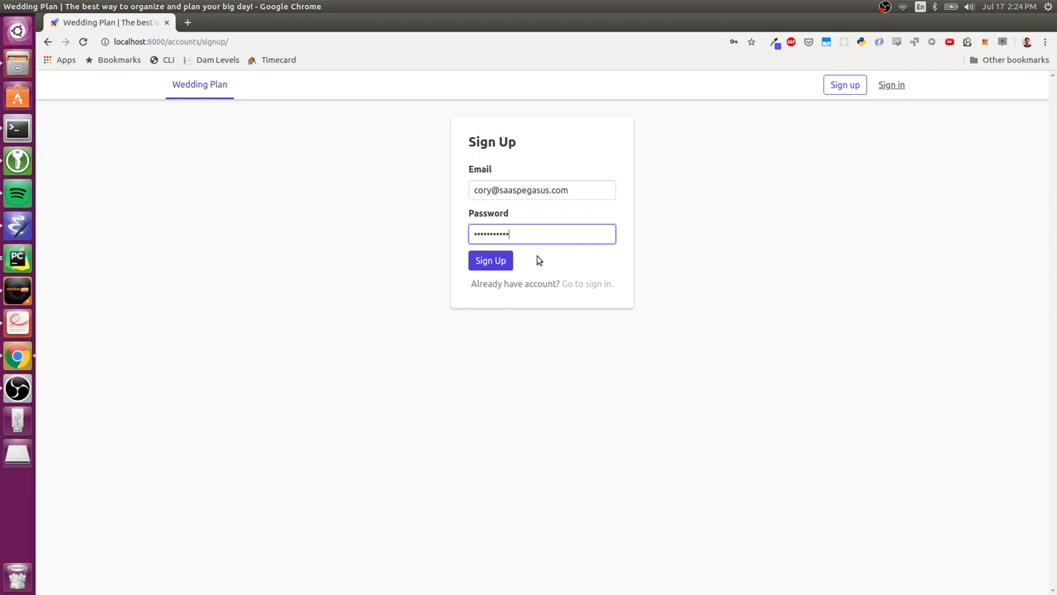
left_click(490, 260)
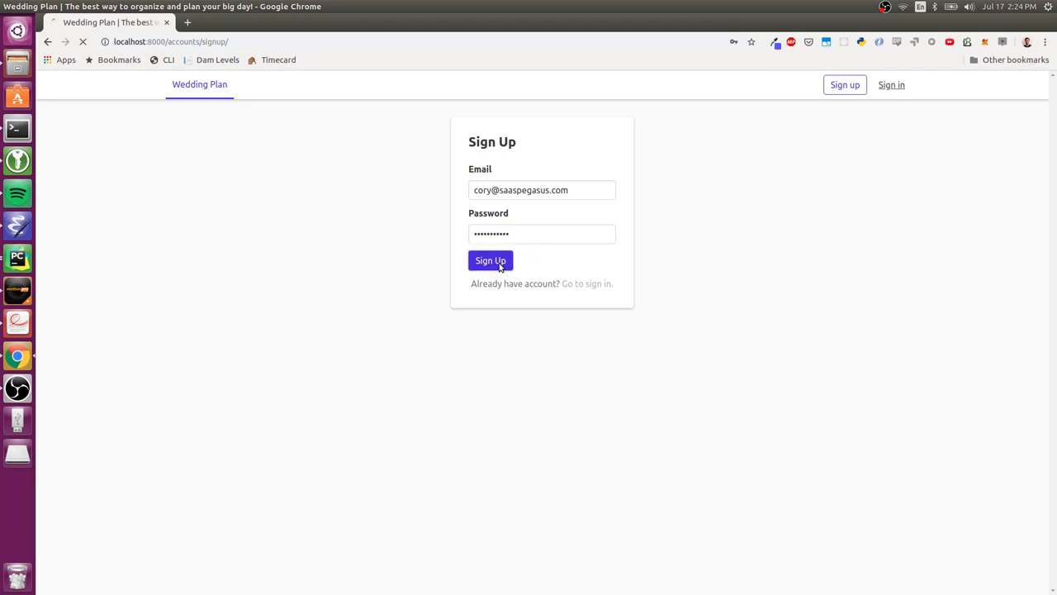
- Complete sign-up and close the green 'Successfully signed in' banner on the home page
left_click(491, 260)
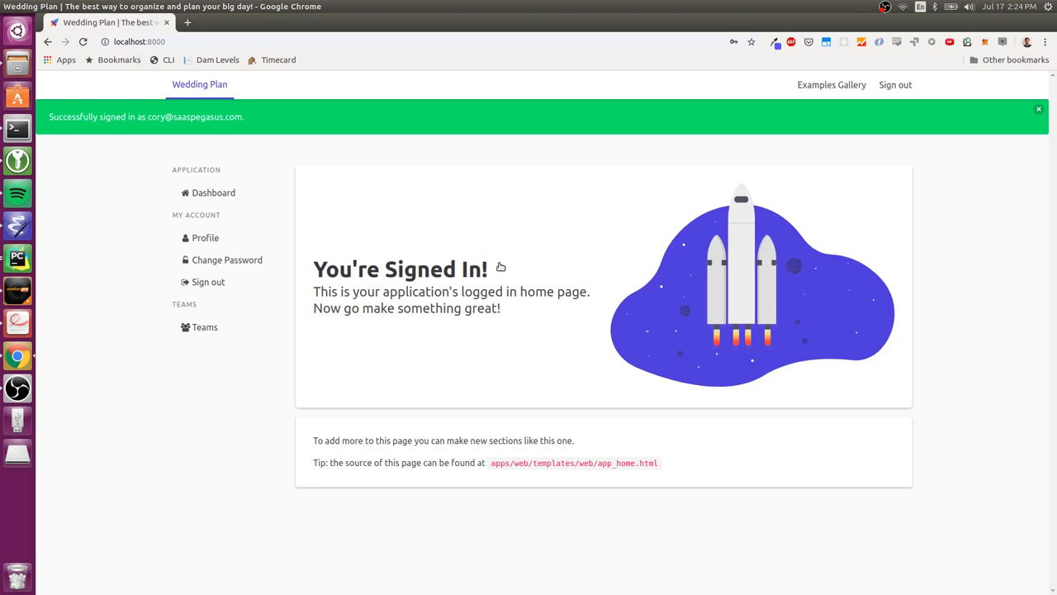
mouse_move(901, 207)
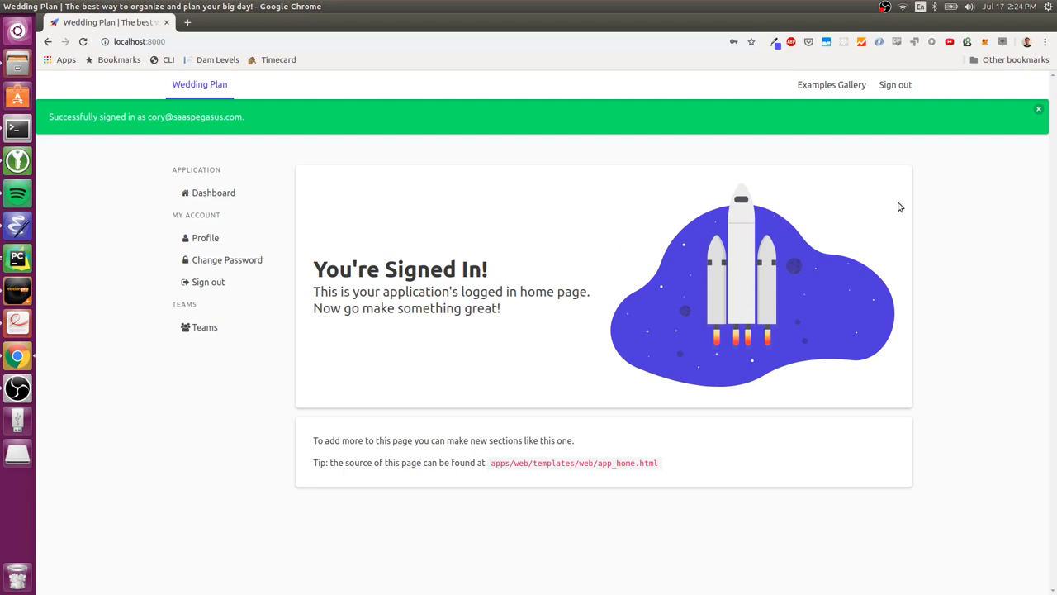
mouse_move(924, 199)
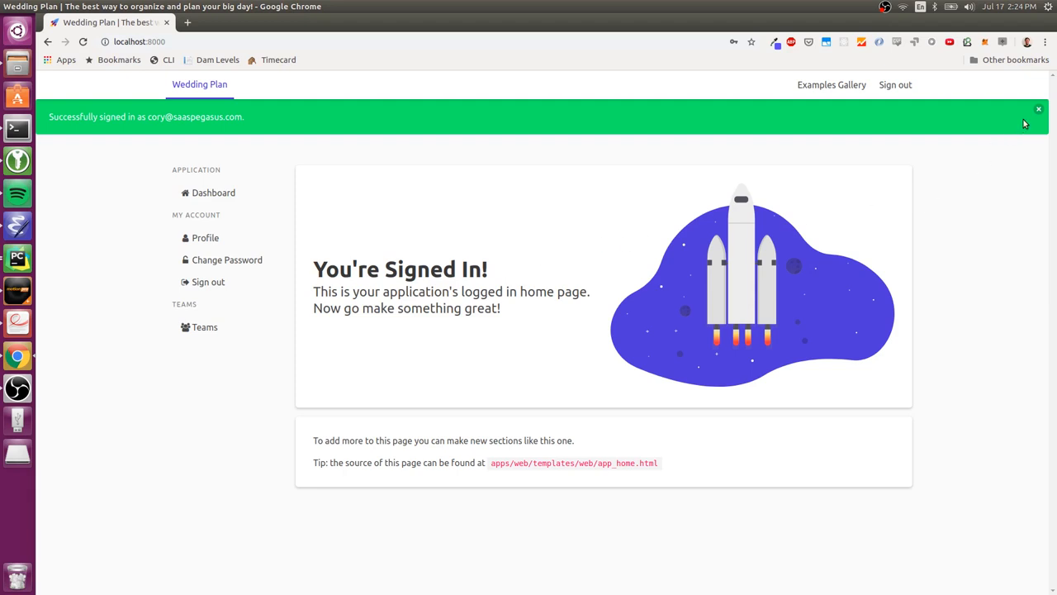
left_click(1039, 109)
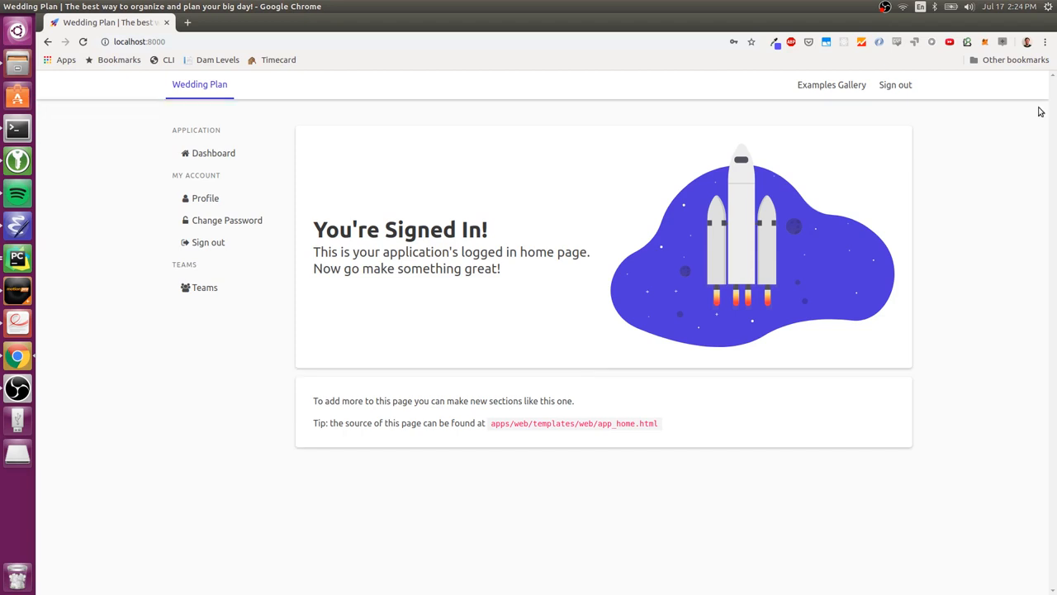
mouse_move(835, 164)
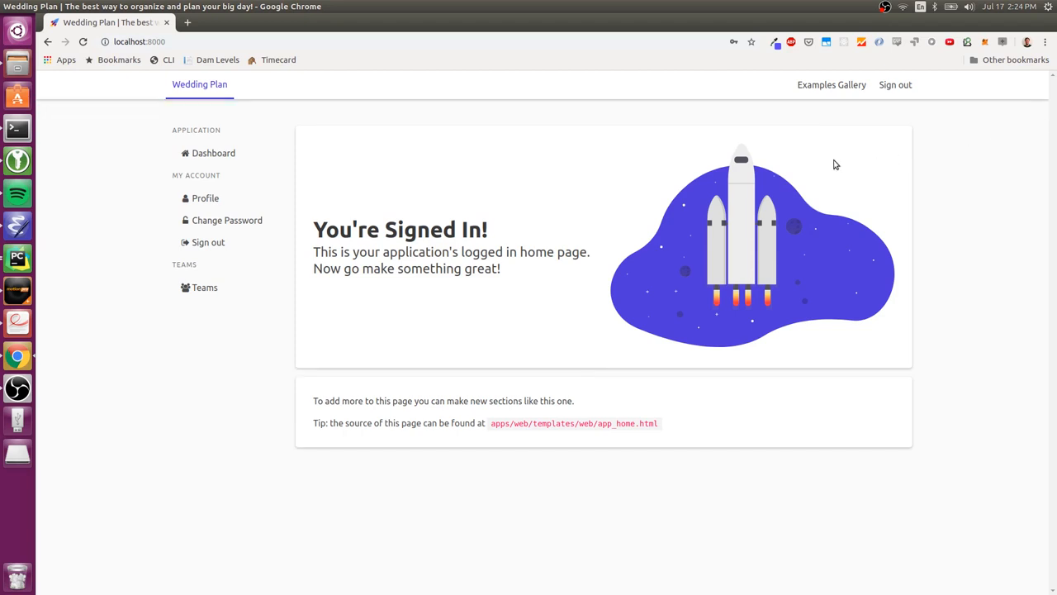
mouse_move(706, 189)
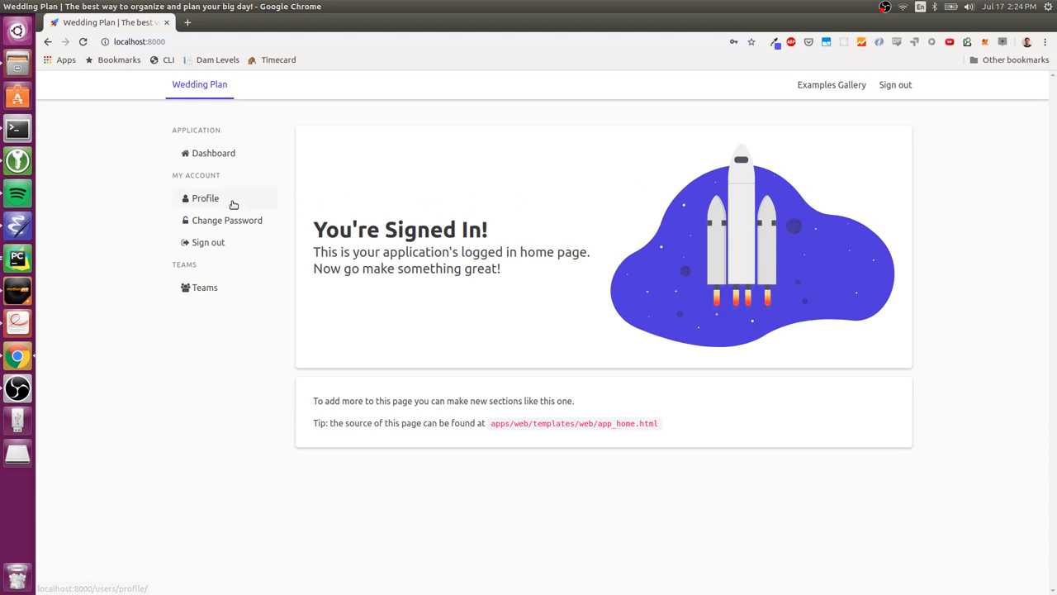
mouse_move(196, 197)
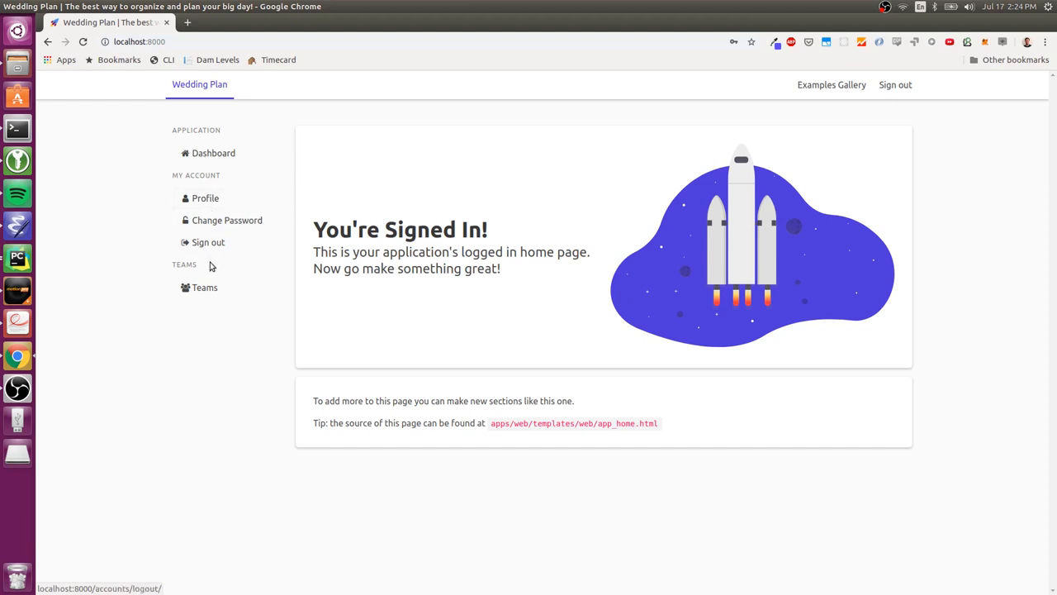
left_click(204, 199)
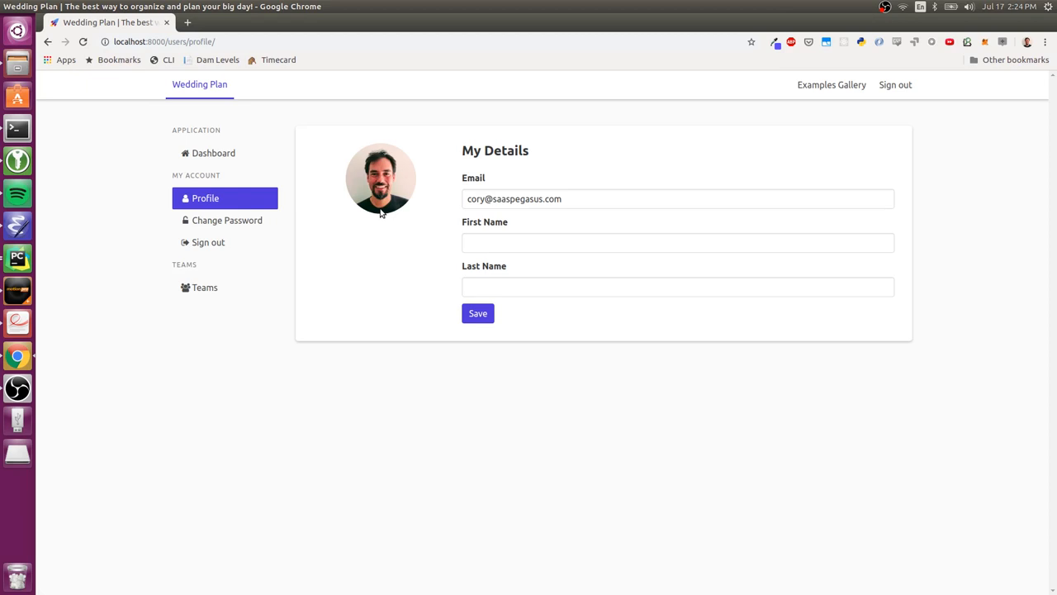
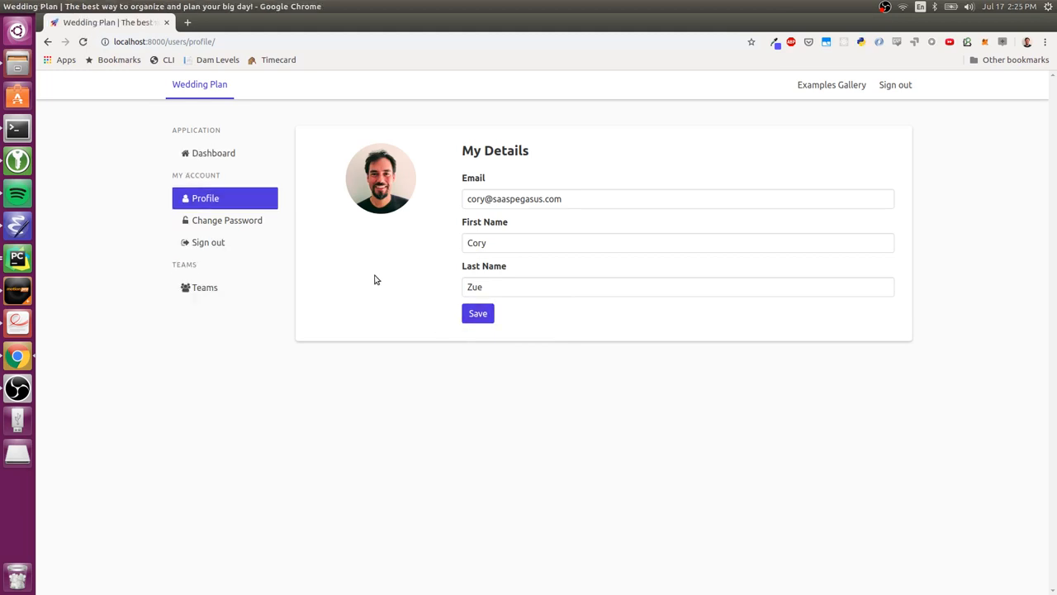
mouse_move(405, 187)
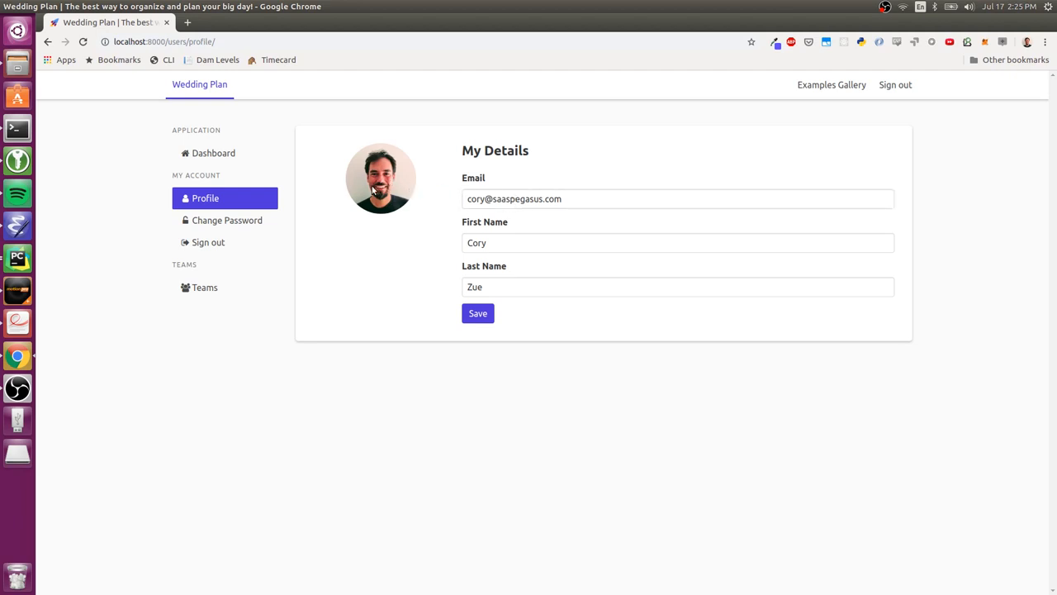
mouse_move(254, 233)
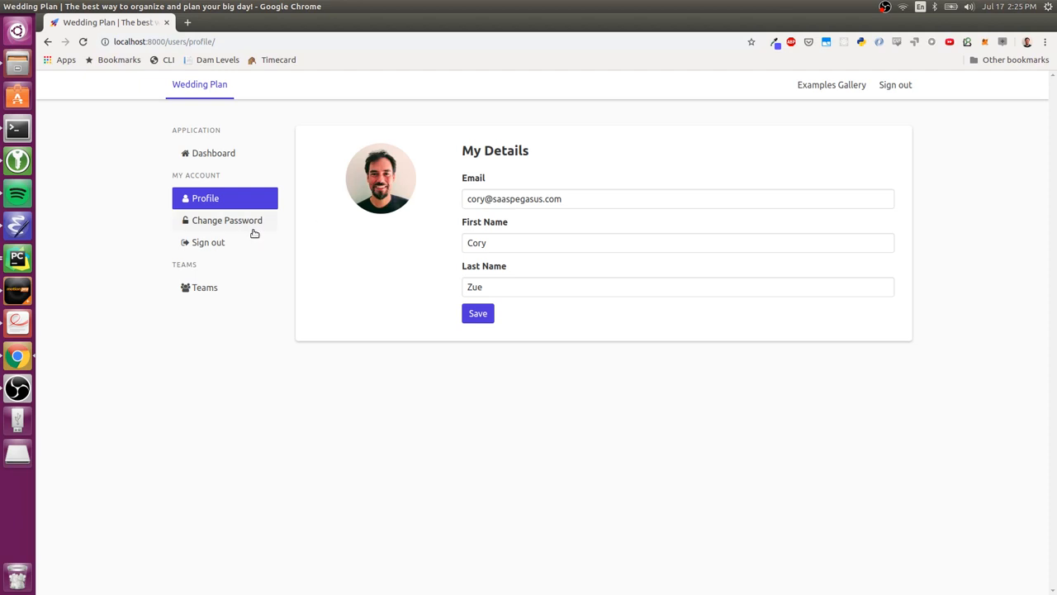
- Submit a short new password, which is rejected as too short and too common
left_click(226, 220)
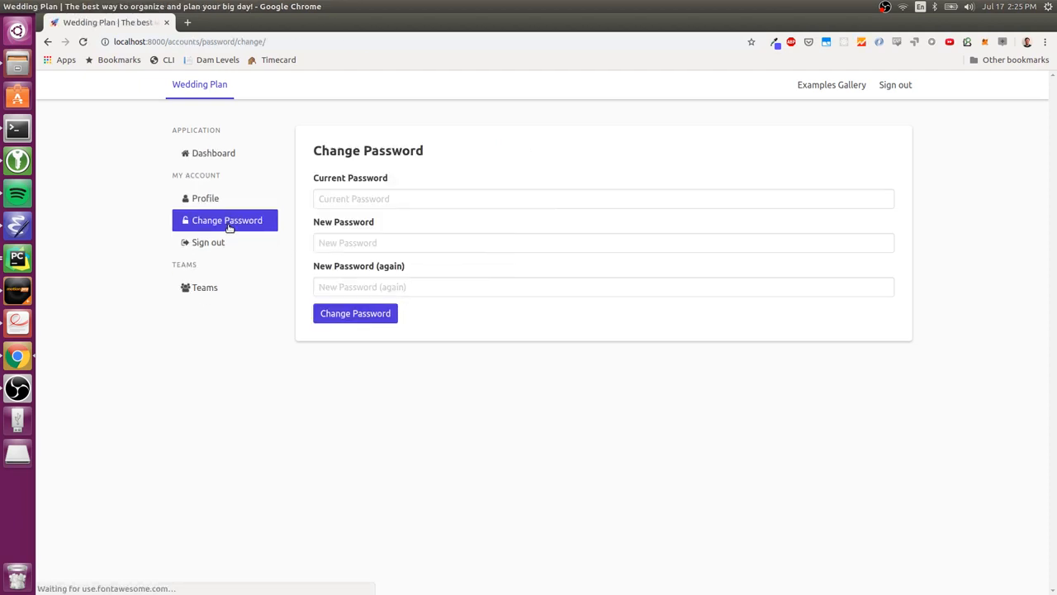
left_click(603, 198)
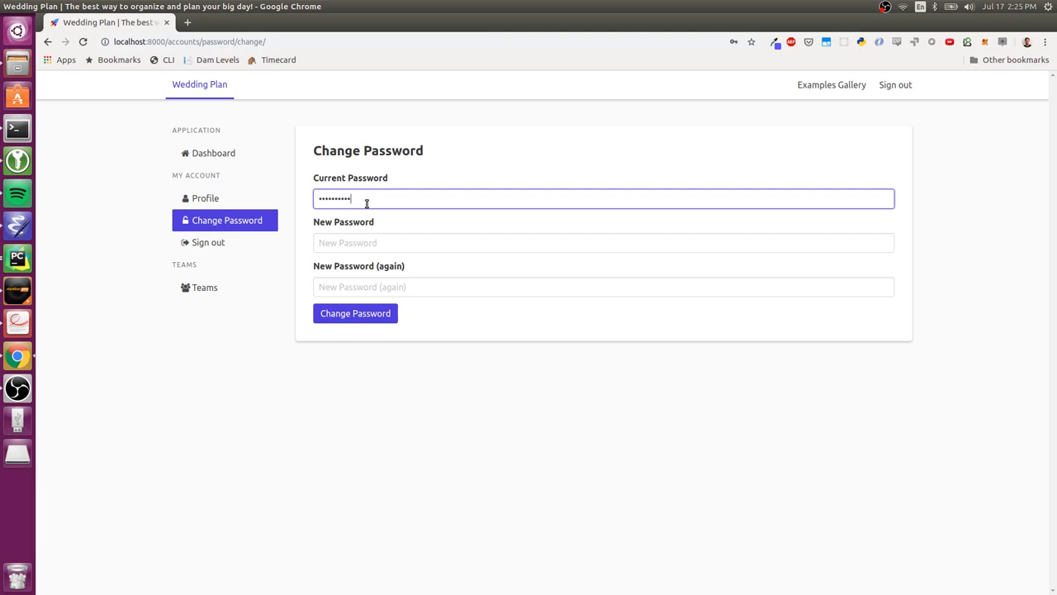
type("•••")
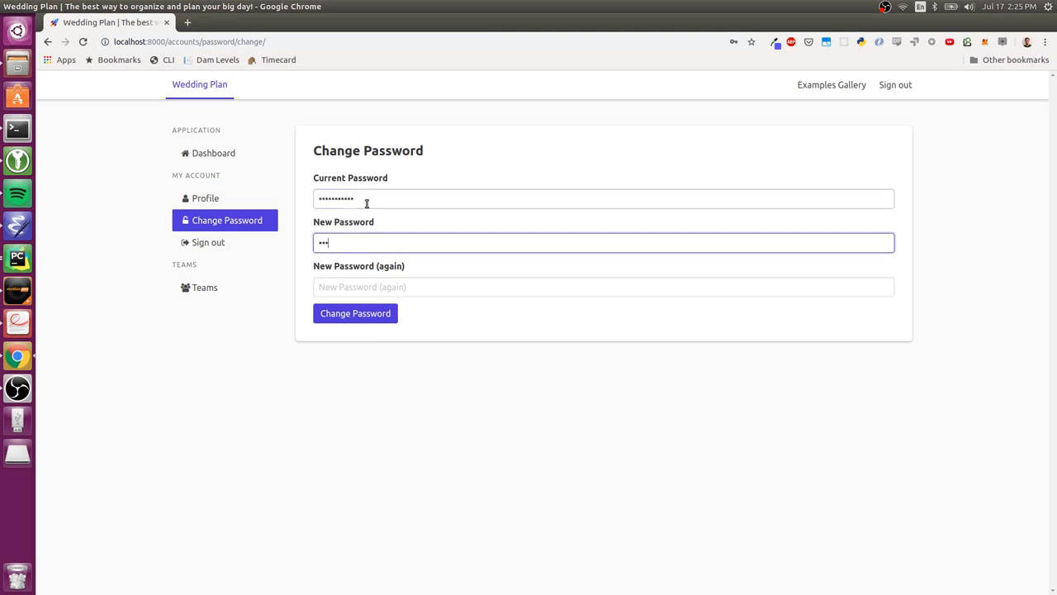
type("•••")
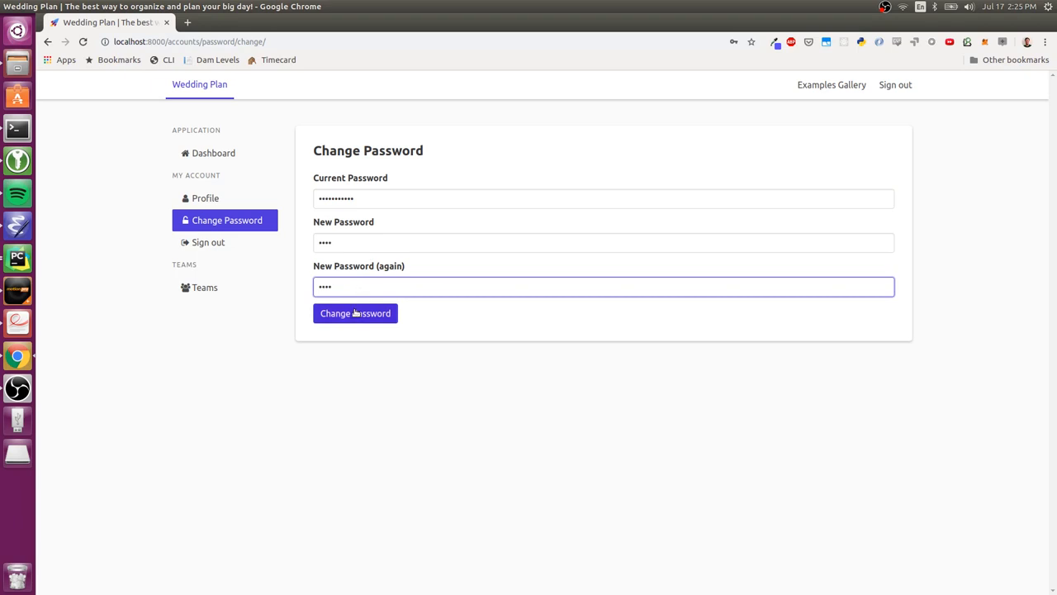
left_click(355, 313)
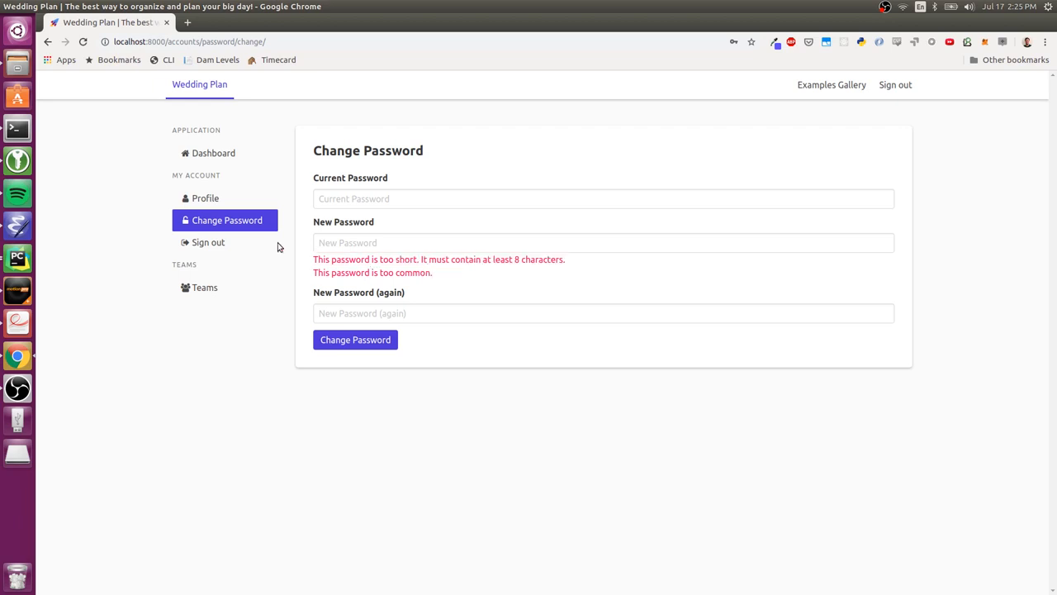
mouse_move(198, 258)
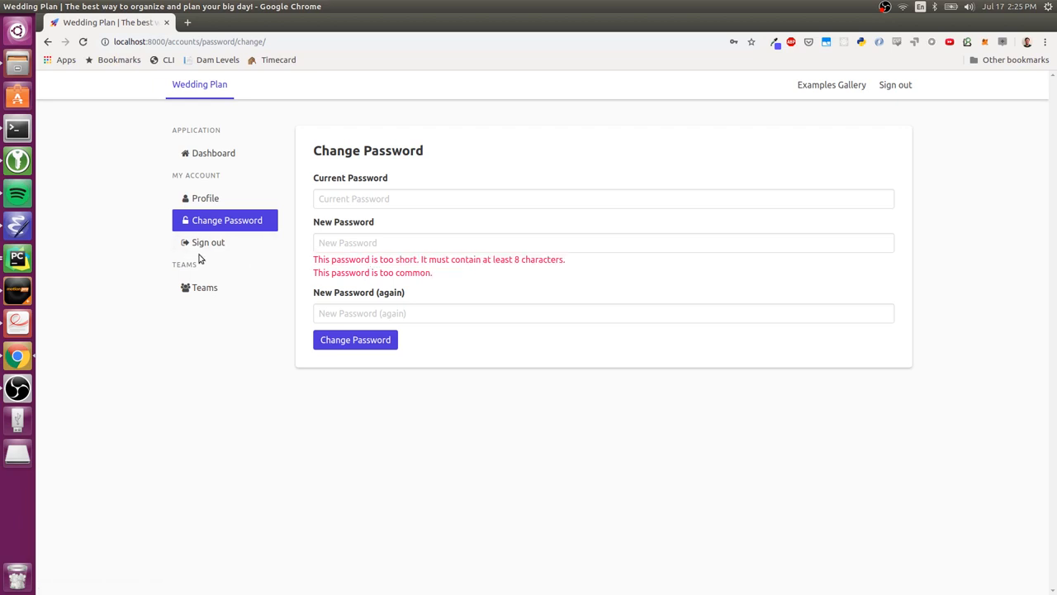
- Sign out, then request a password reset using the autofilled account email
left_click(208, 242)
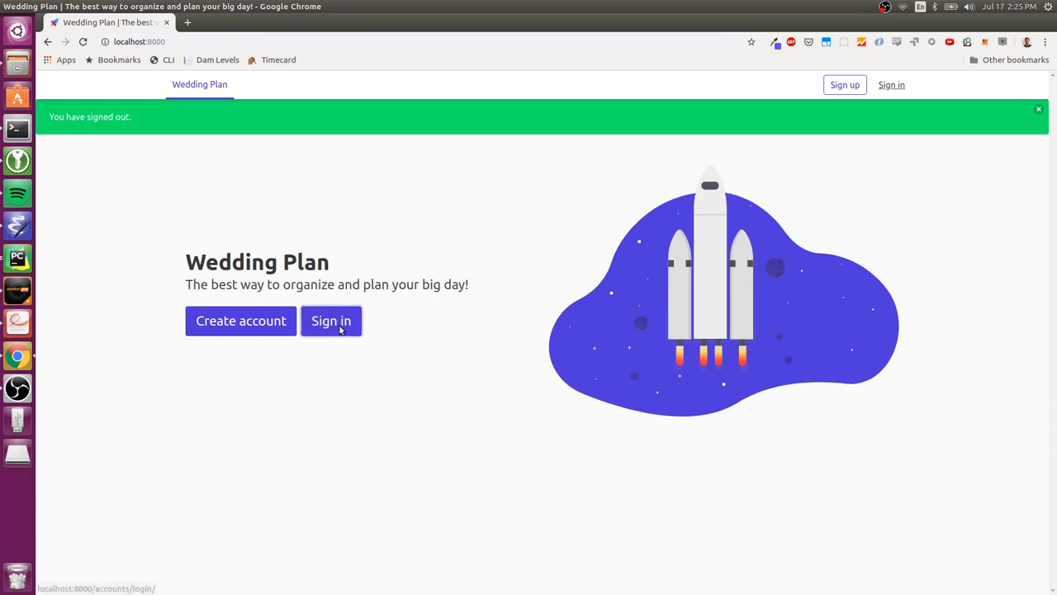
left_click(331, 320)
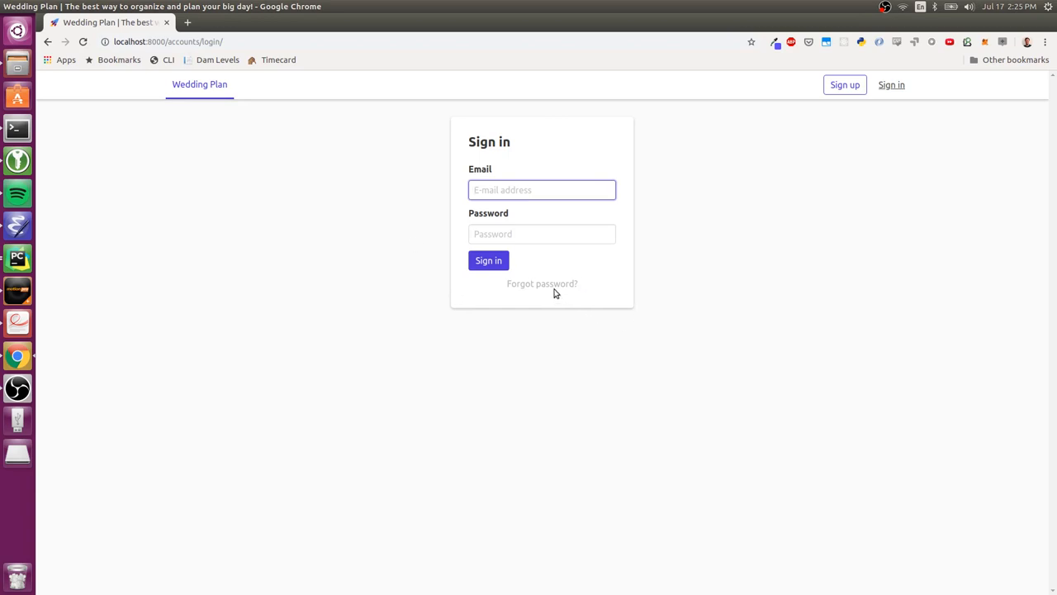
left_click(542, 283)
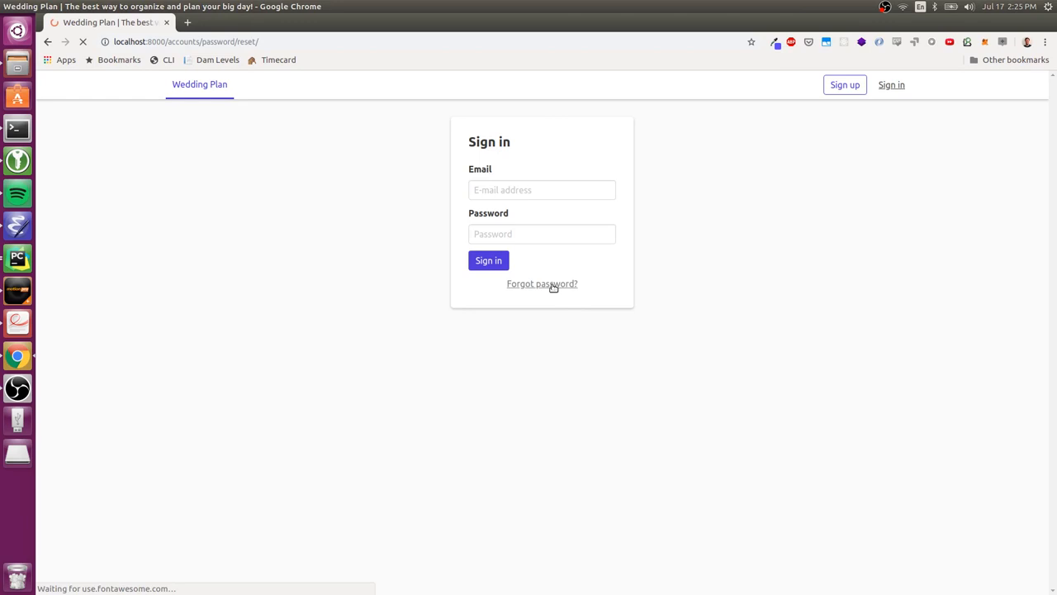
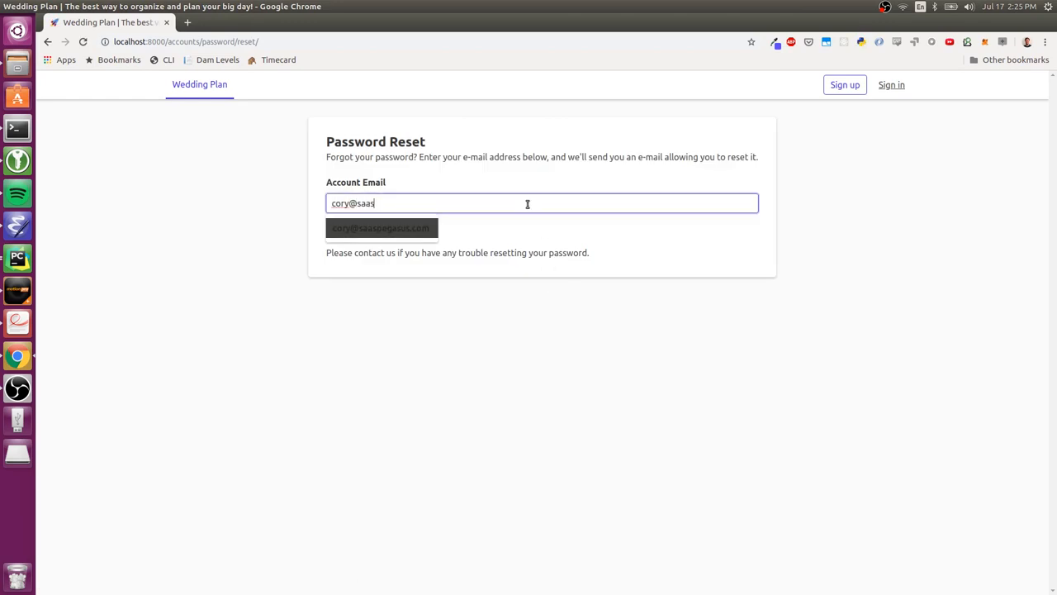
left_click(381, 228)
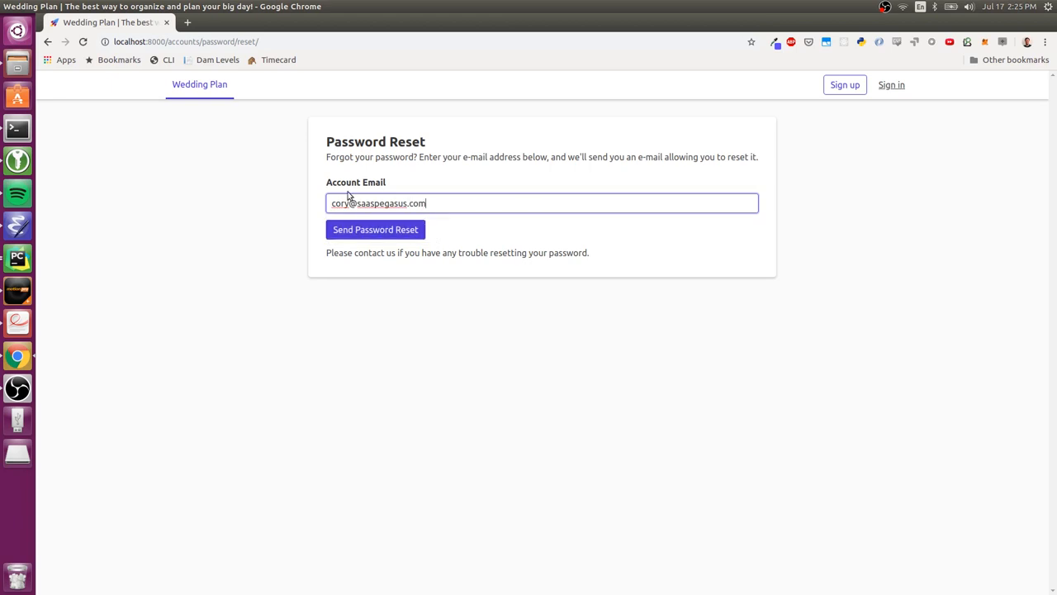
left_click(375, 229)
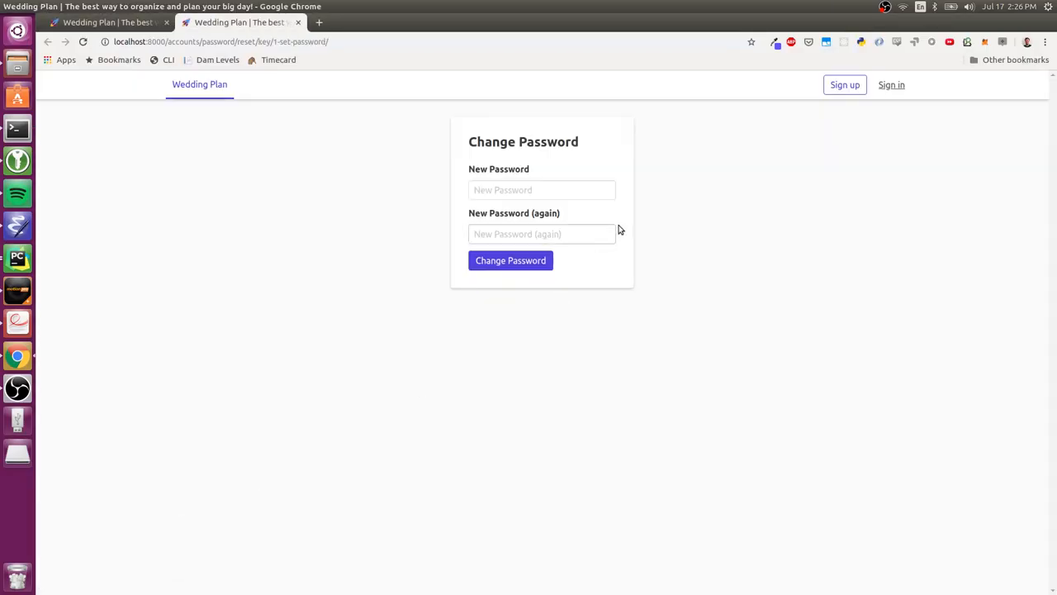
- Enter a new password in both fields, fix the mismatch, and resubmit the reset form
left_click(542, 189)
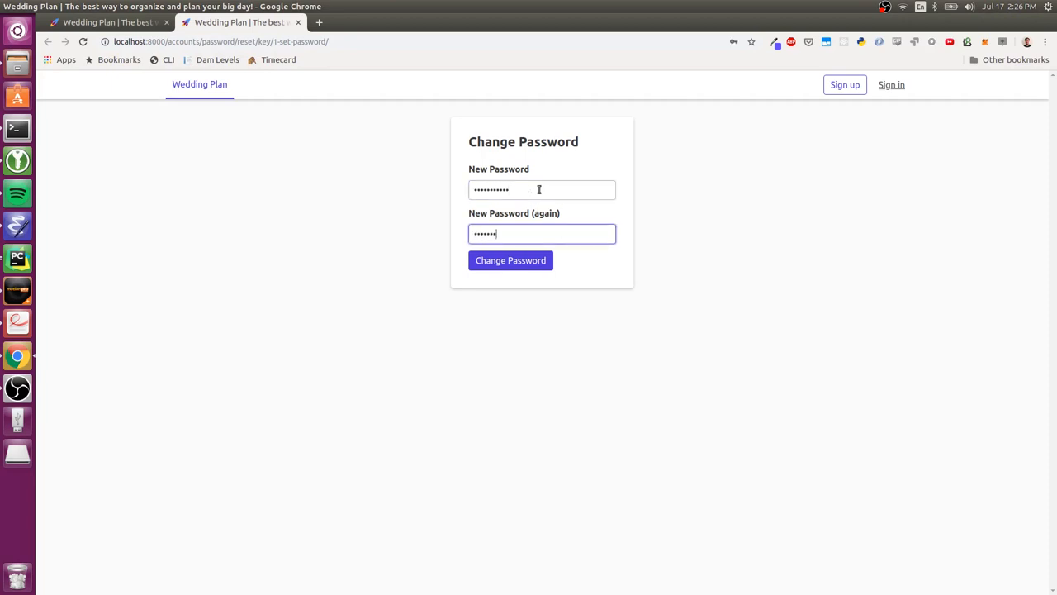
left_click(511, 260)
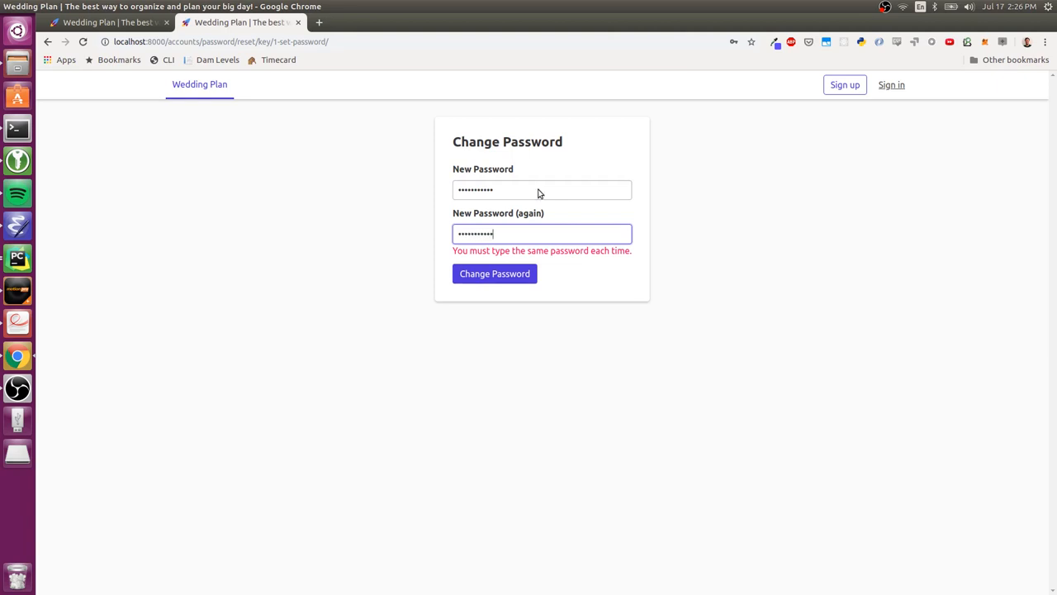
left_click(493, 274)
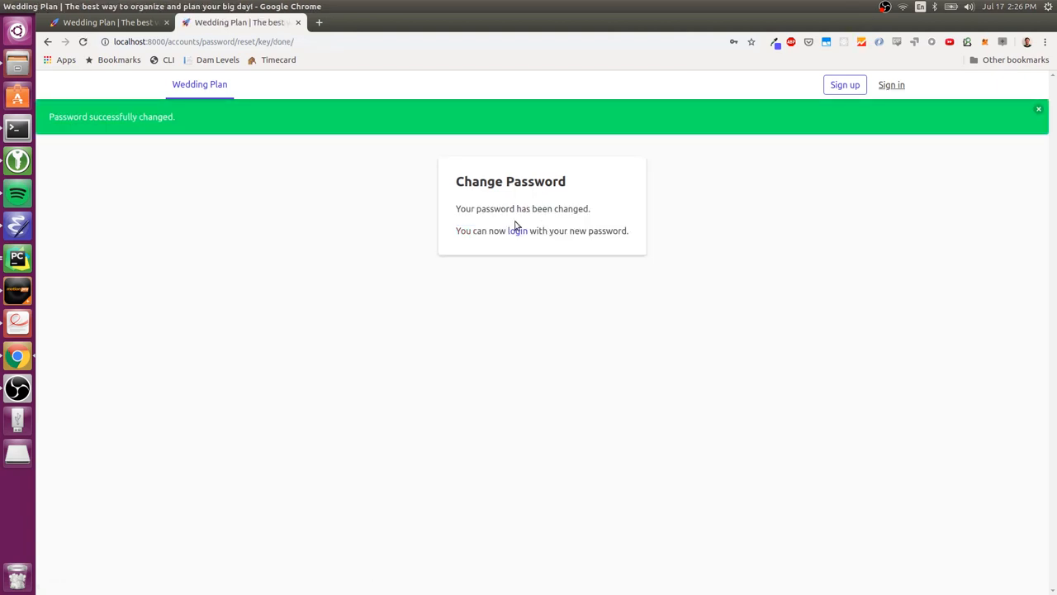
mouse_move(519, 234)
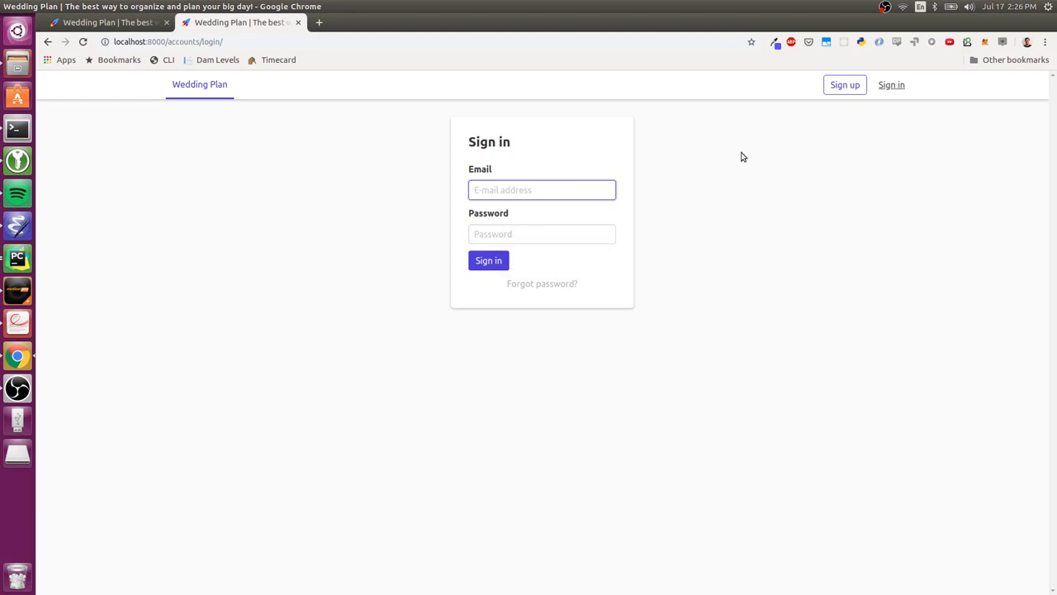
key("F12")
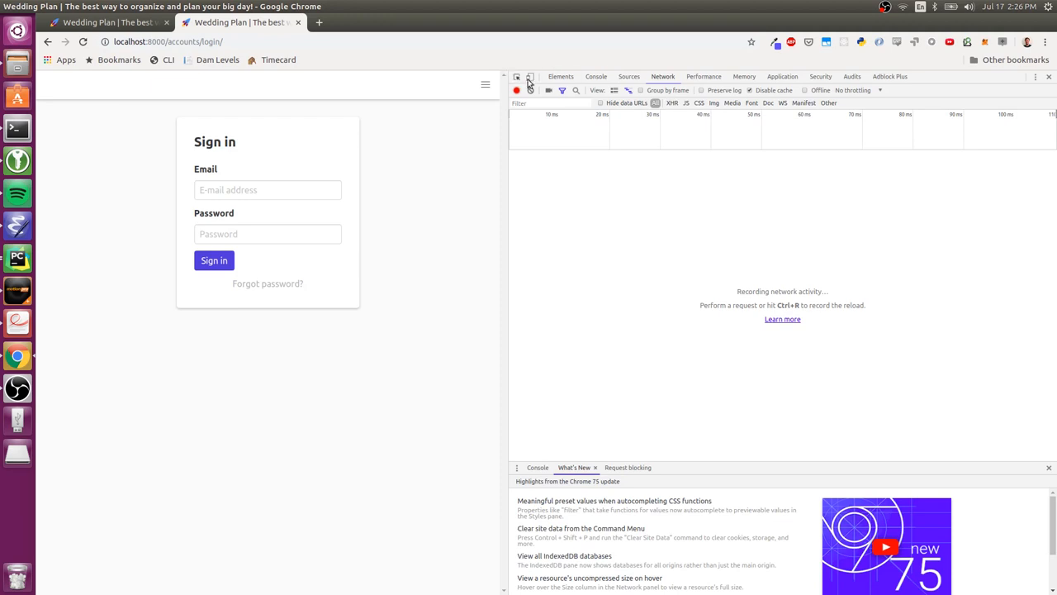
left_click(530, 76)
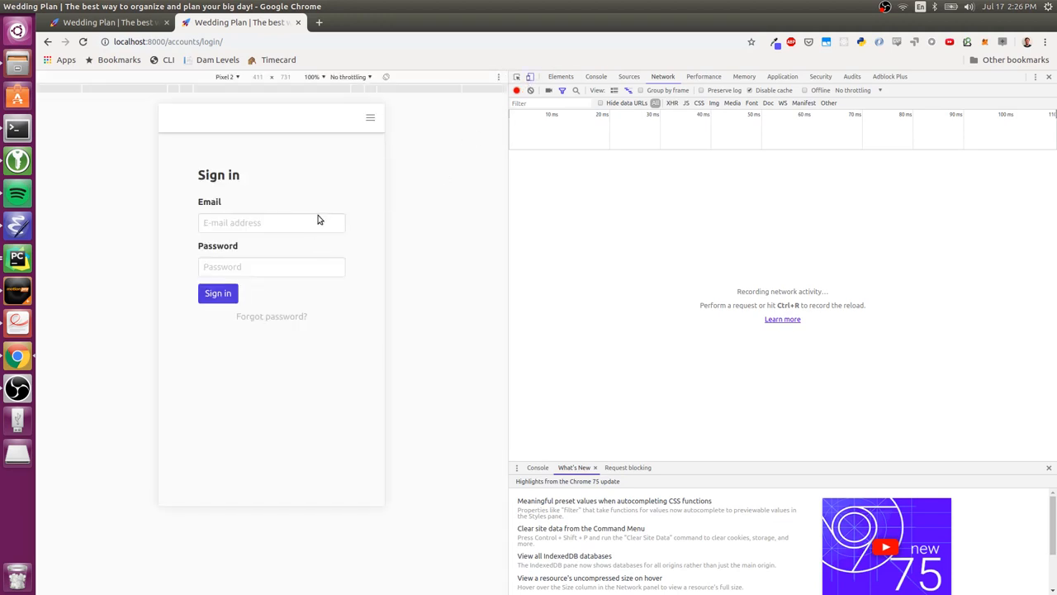
mouse_move(532, 77)
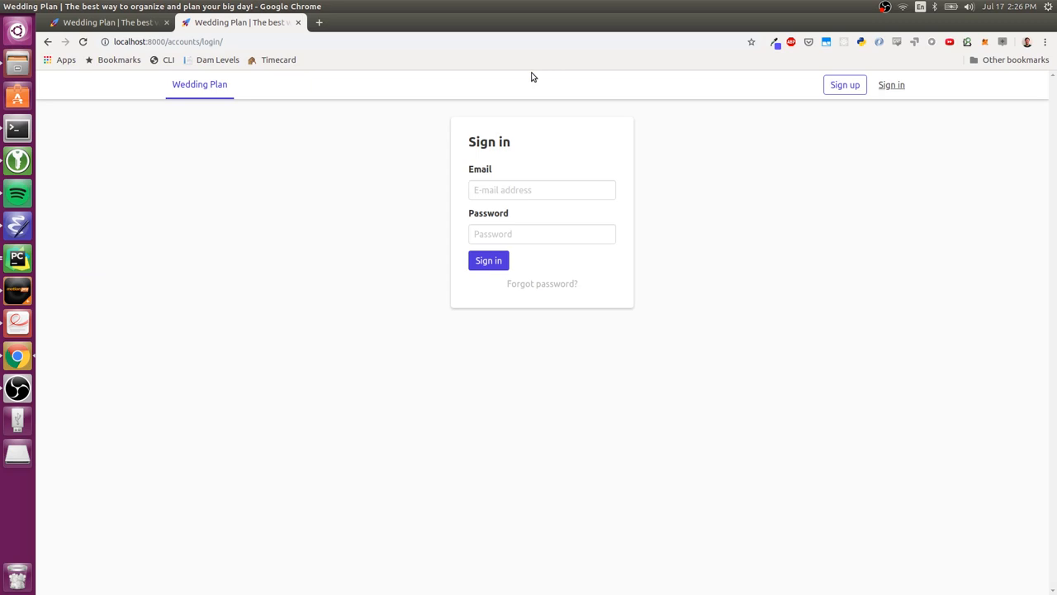
mouse_move(503, 141)
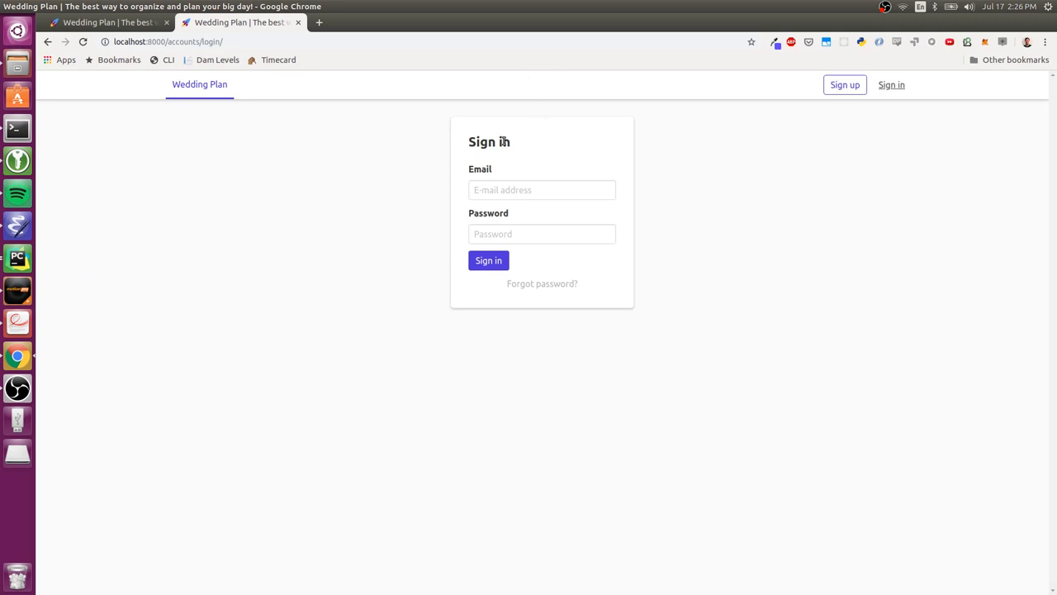